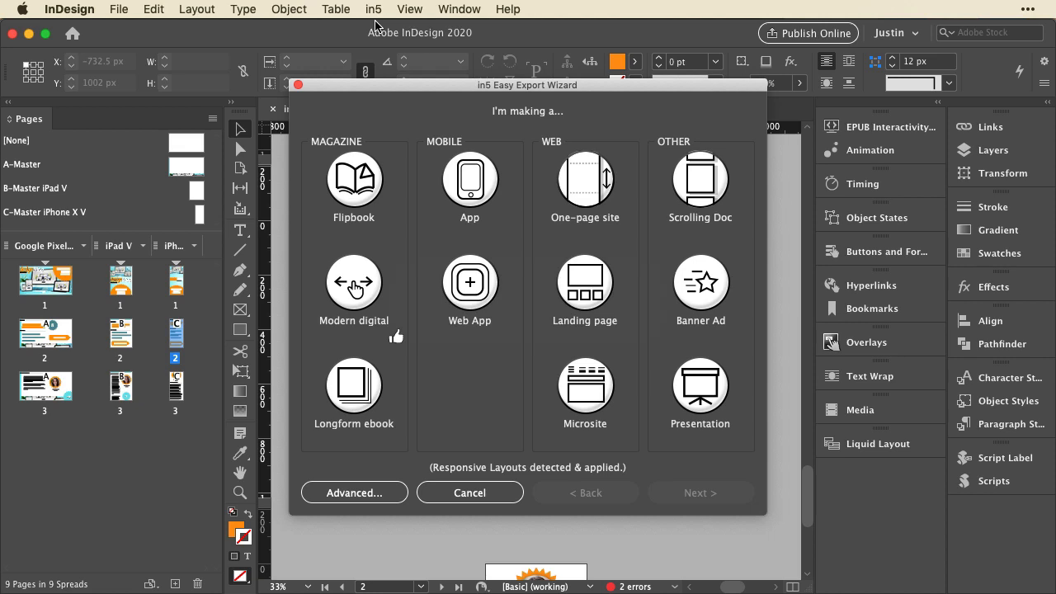
Choose the Modern digital export type in the in5 Easy Export Wizard.
{"action": "left_click", "coordinate": [353, 492]}
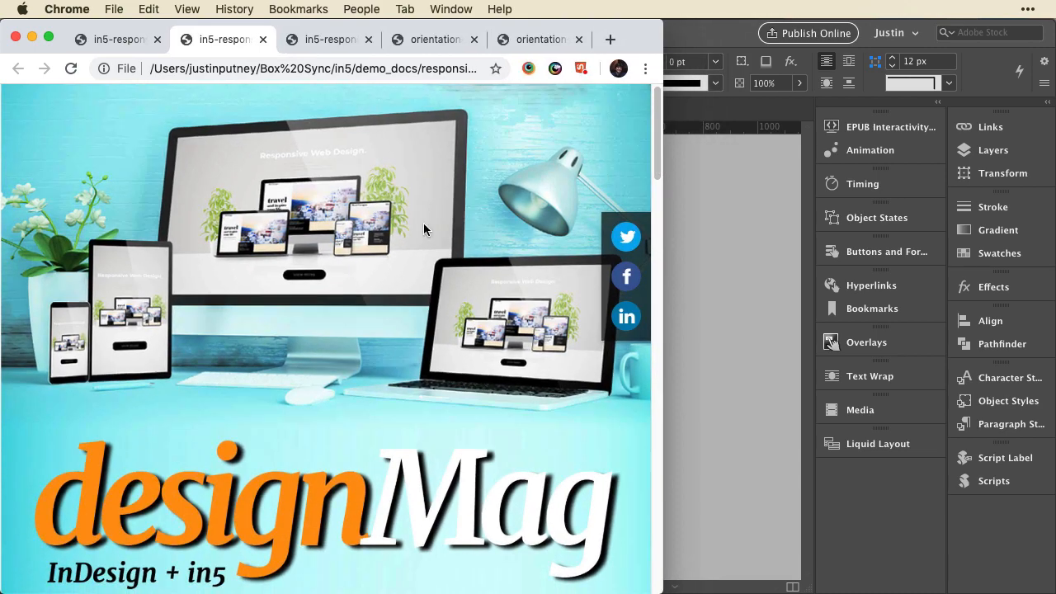
Narrow the Chrome window to phone width so the magazine reflows to one column.
{"action": "scroll", "scroll_direction": "down", "scroll_amount": 3}
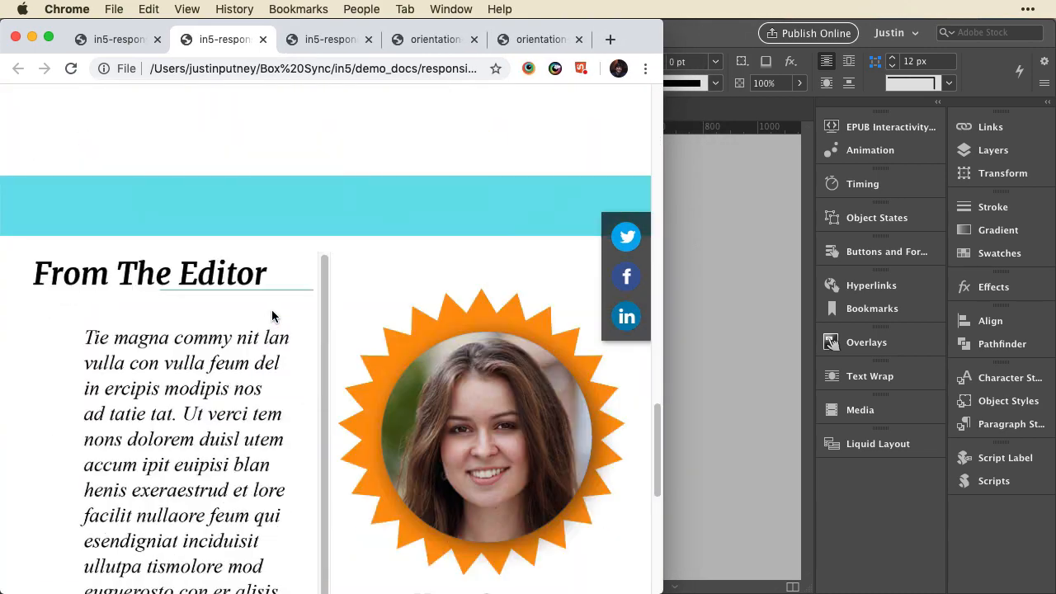
{"action": "scroll", "scroll_direction": "down", "scroll_amount": 3}
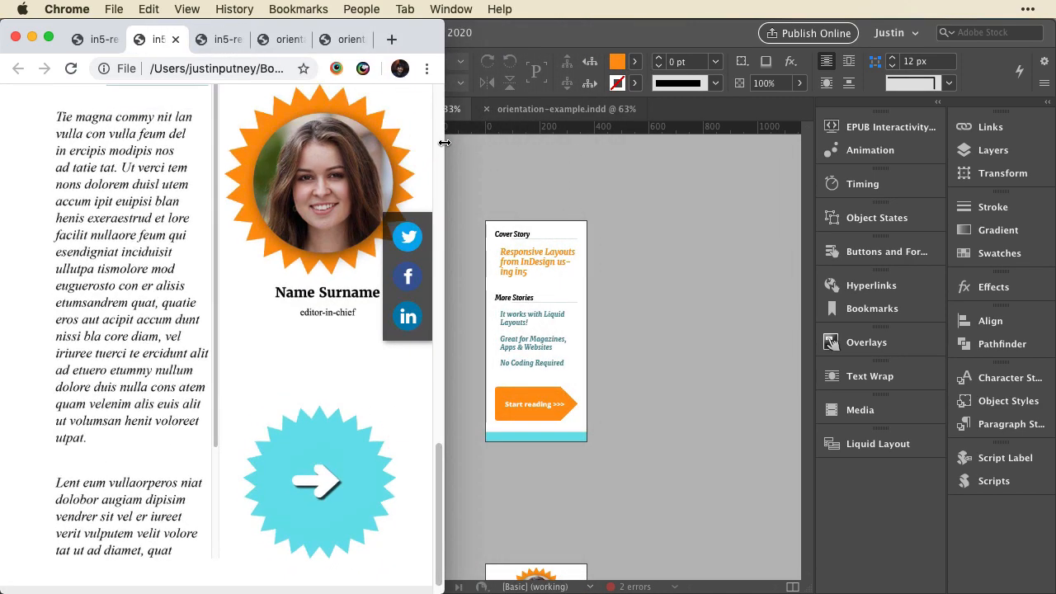
{"action": "left_click", "coordinate": [148, 39]}
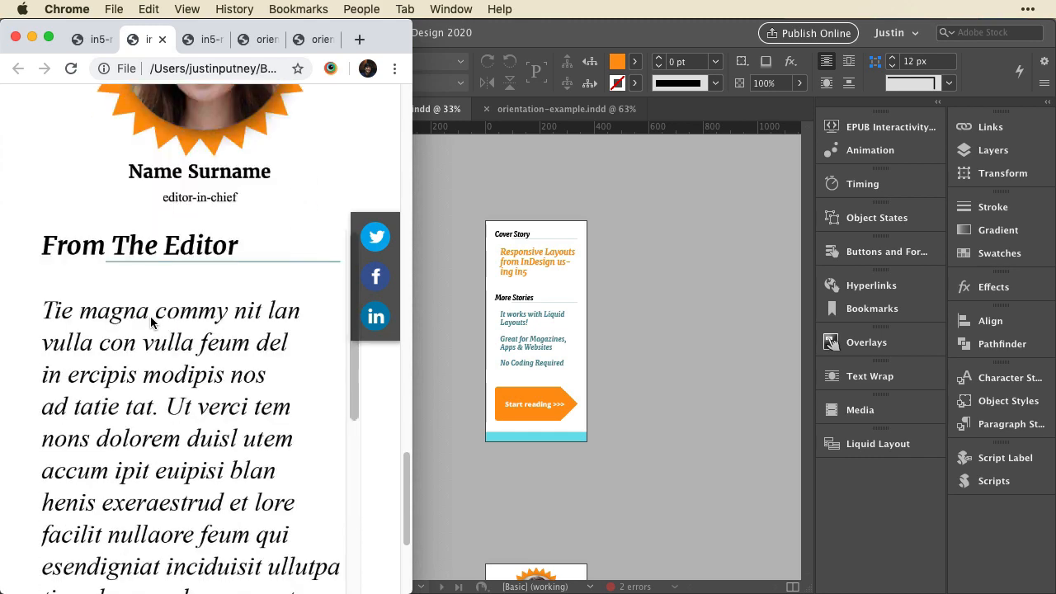
Scroll through the From The Editor article text in the single-column layout.
{"action": "scroll", "scroll_direction": "down", "scroll_amount": 3}
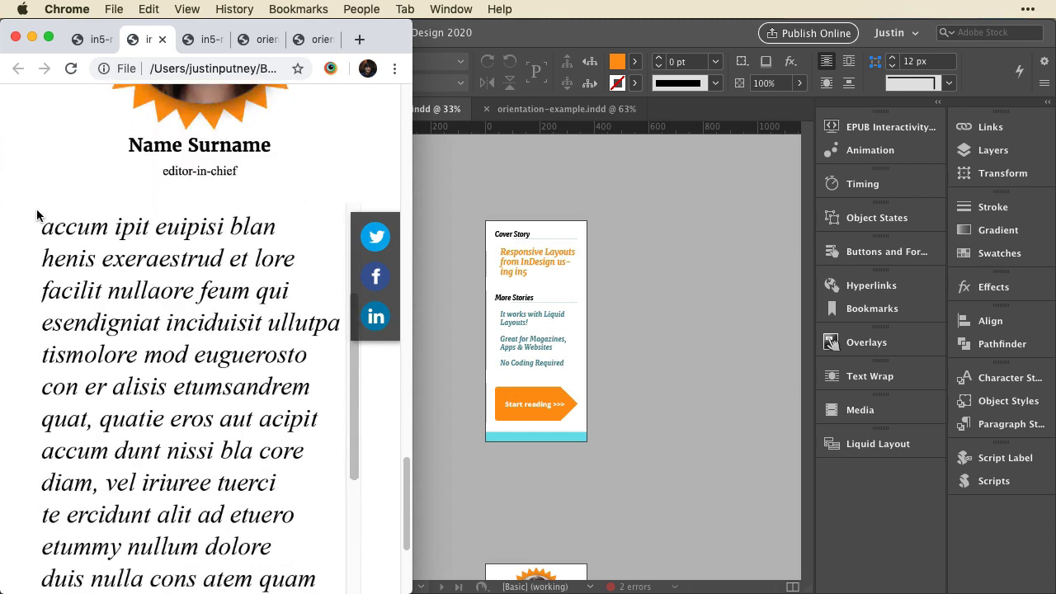
{"action": "scroll", "scroll_direction": "up", "scroll_amount": 3}
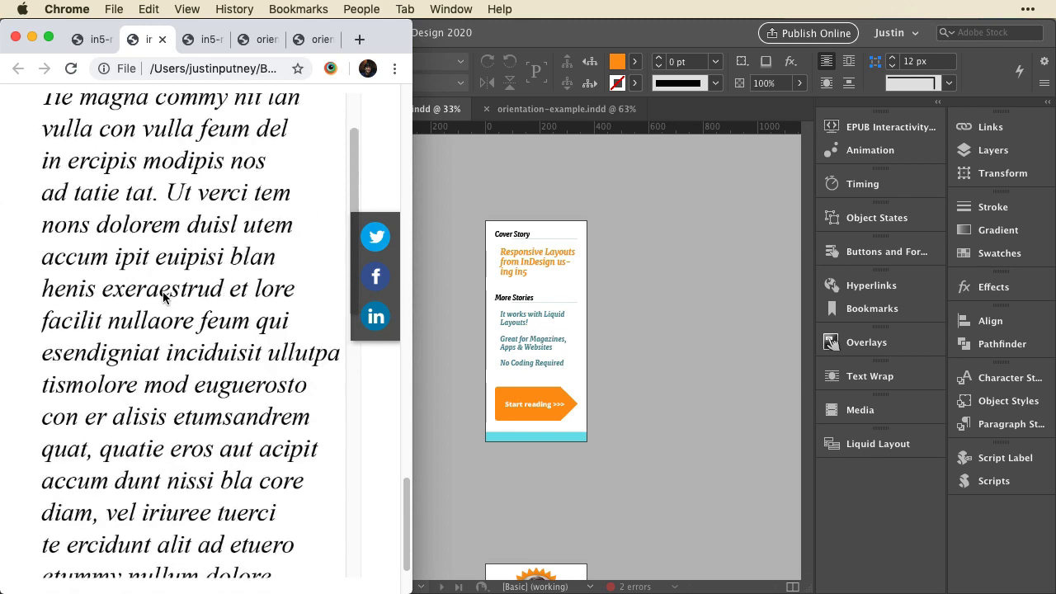
{"action": "scroll", "scroll_direction": "down", "scroll_amount": 3}
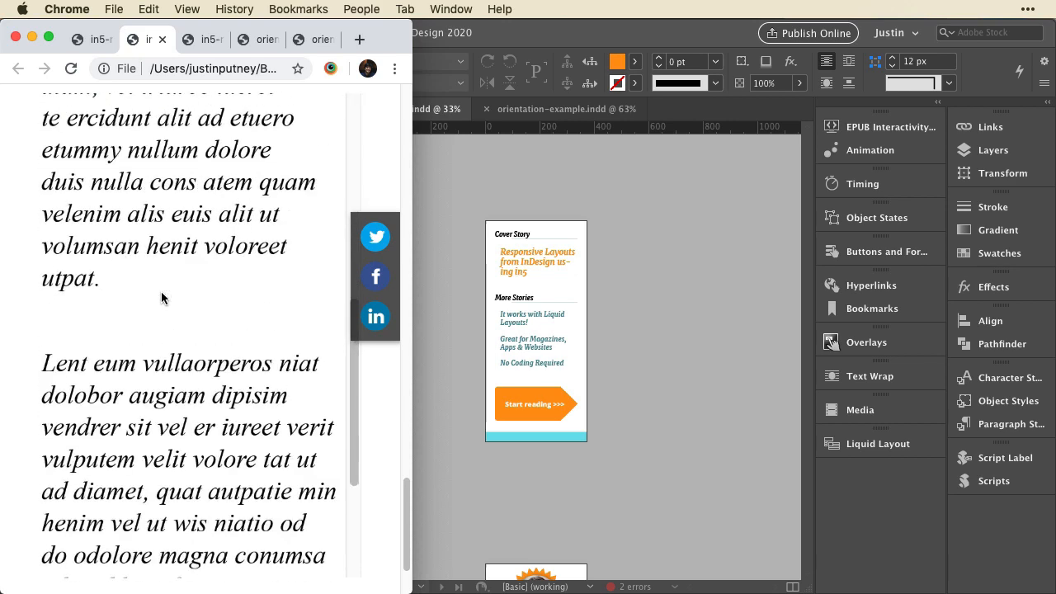
{"action": "scroll", "scroll_direction": "down", "scroll_amount": 3}
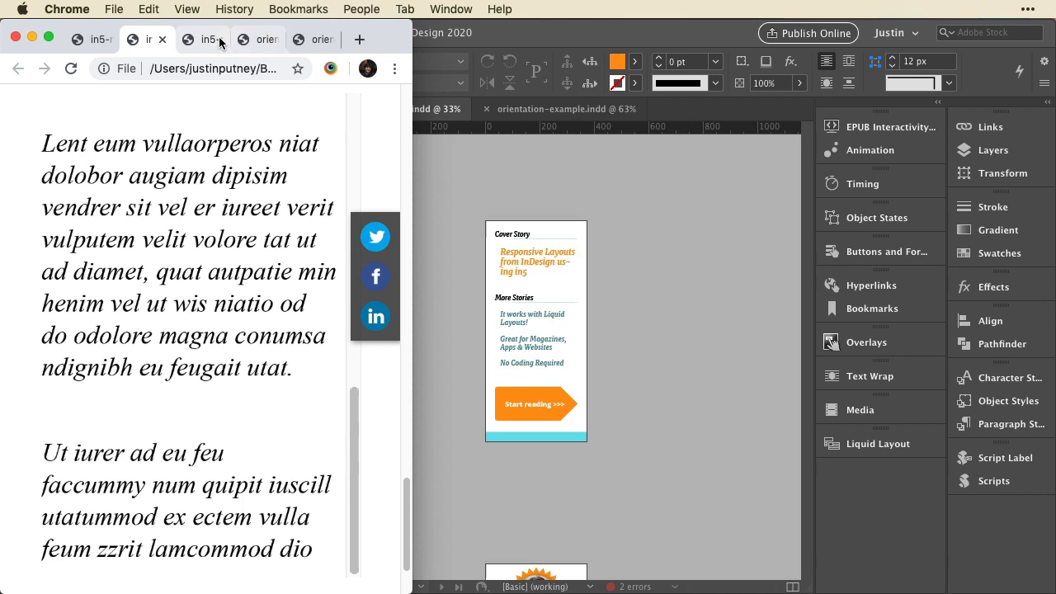
View the html-flip version, widen the window, then show orientation-example-2 in landscape.
{"action": "left_click", "coordinate": [205, 40]}
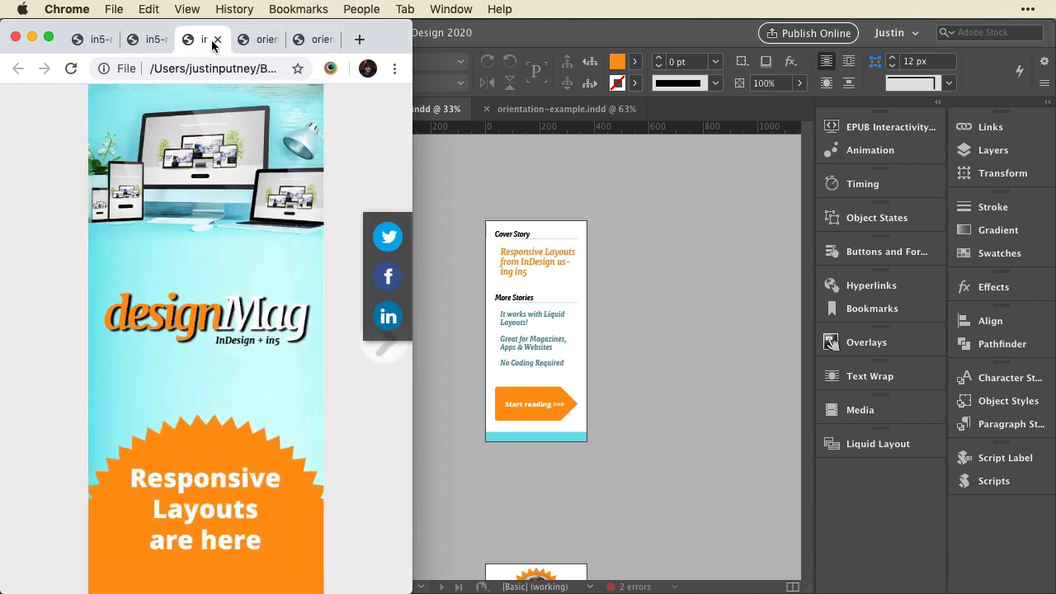
{"action": "mouse_move", "coordinate": [264, 194]}
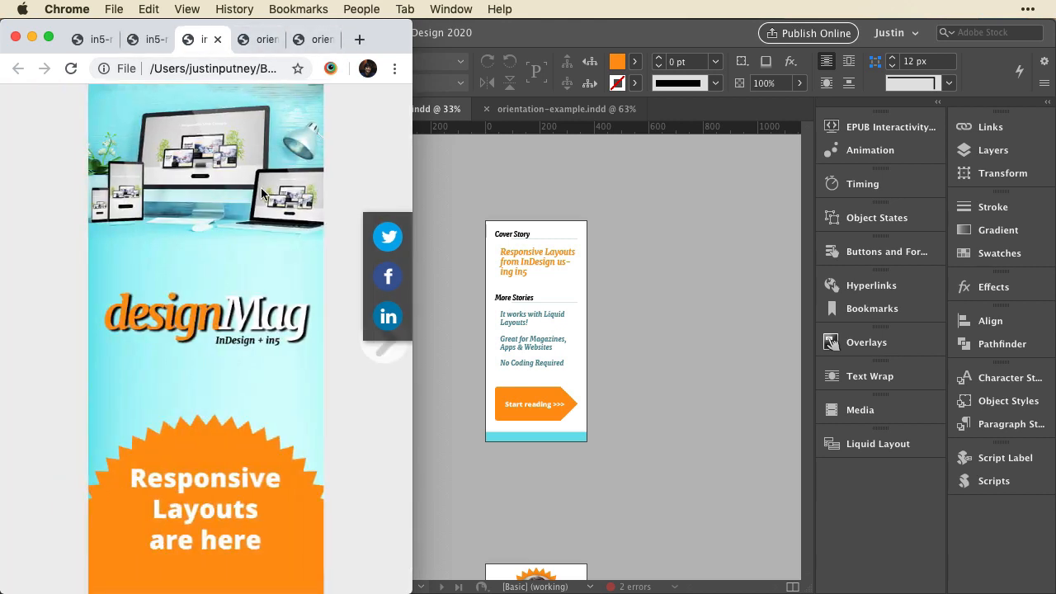
{"action": "left_click", "coordinate": [383, 347]}
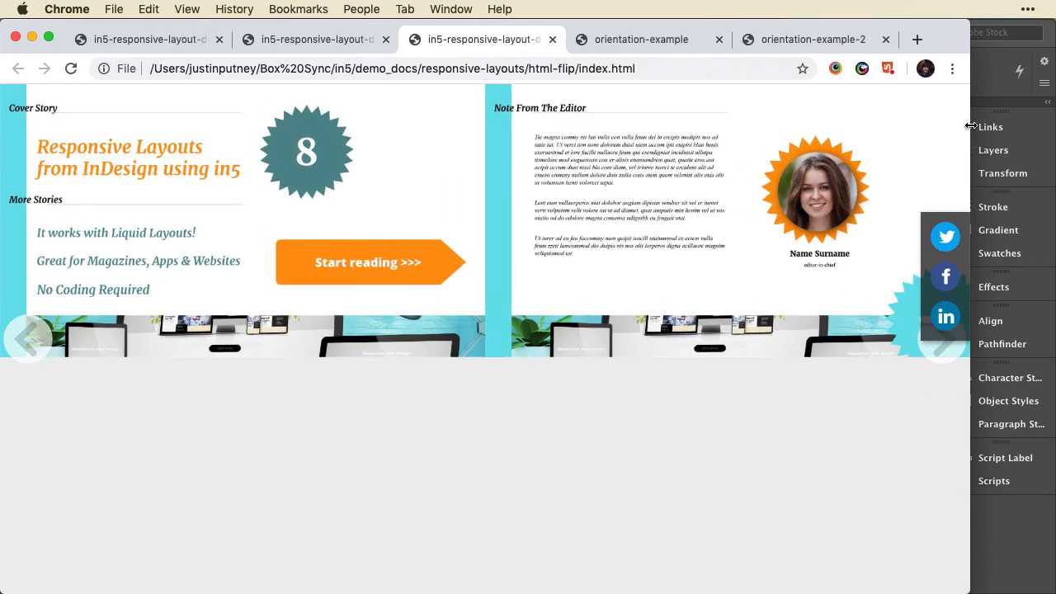
{"action": "left_click", "coordinate": [811, 40]}
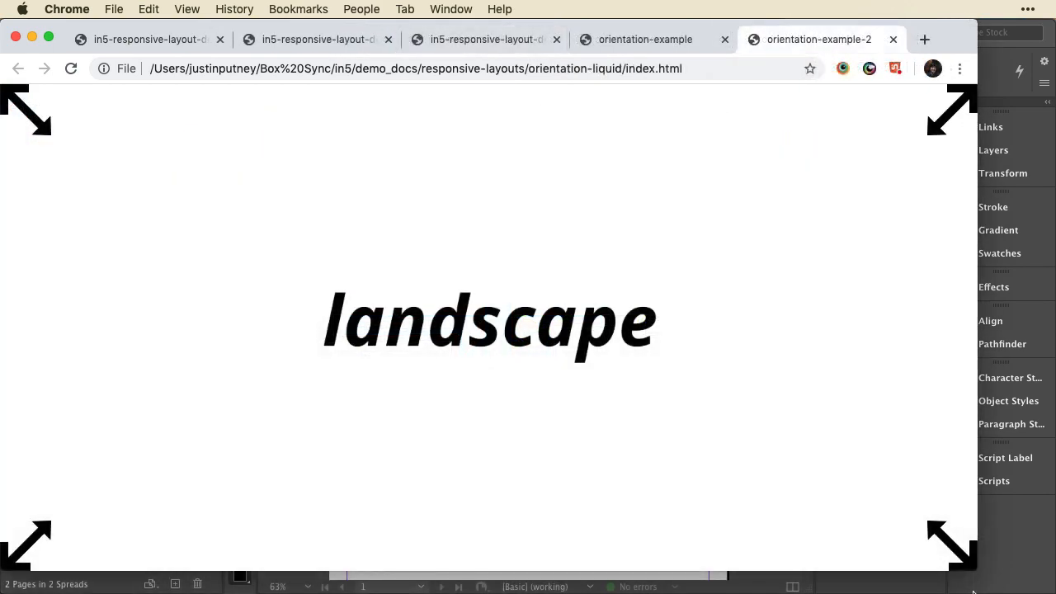